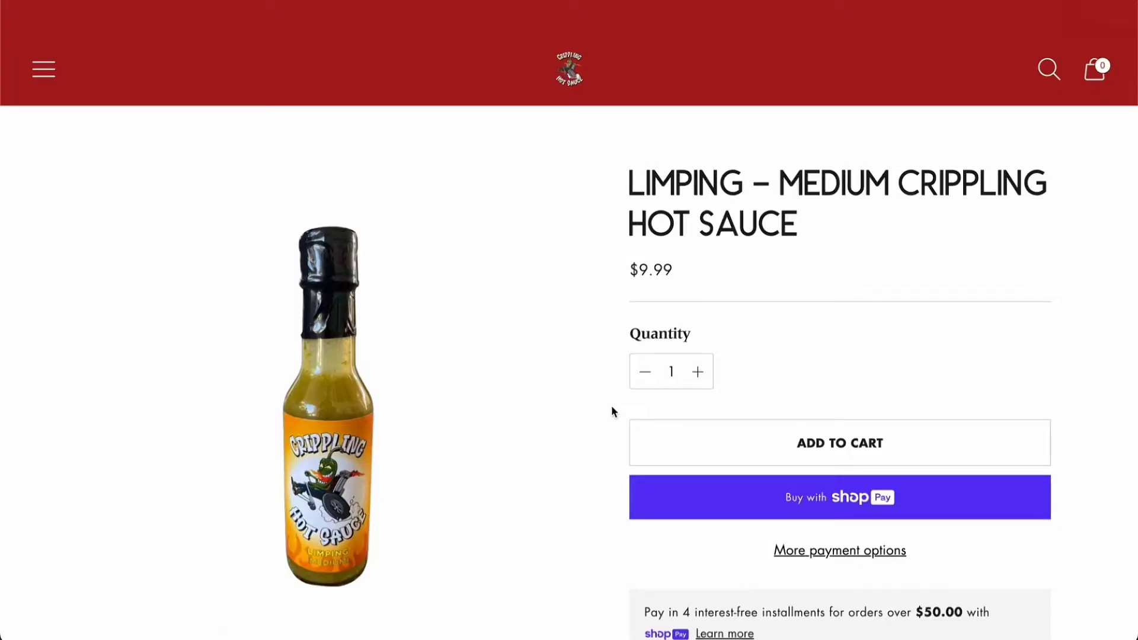
Add two bottles of Limping – Medium Crippling Hot Sauce at quantity 2 to the cart
{"action": "left_click", "coordinate": [697, 371]}
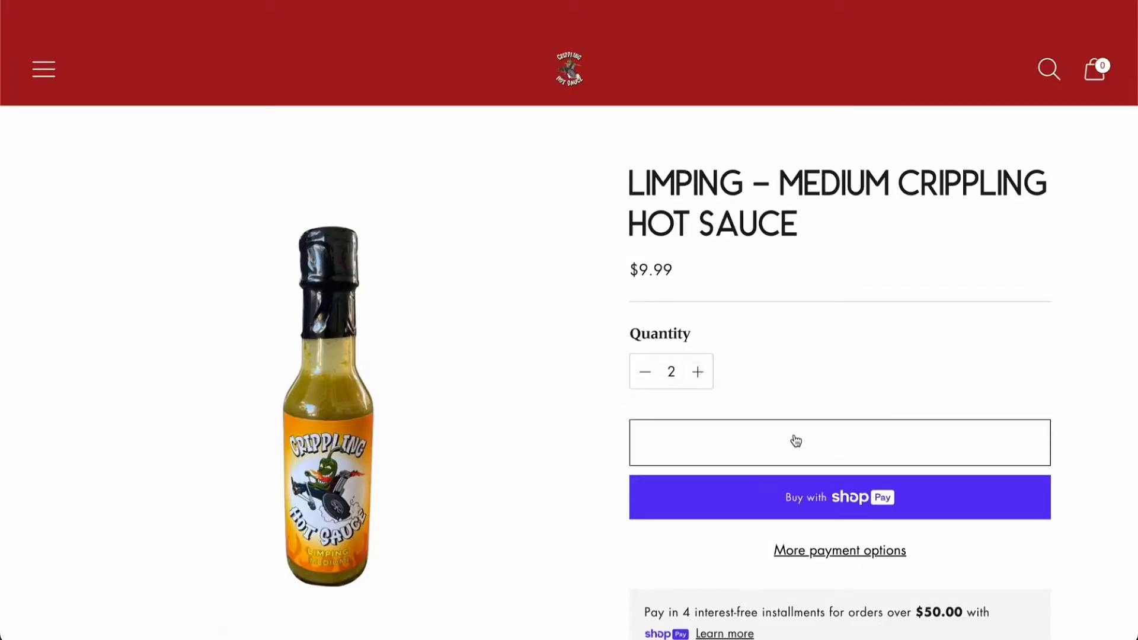